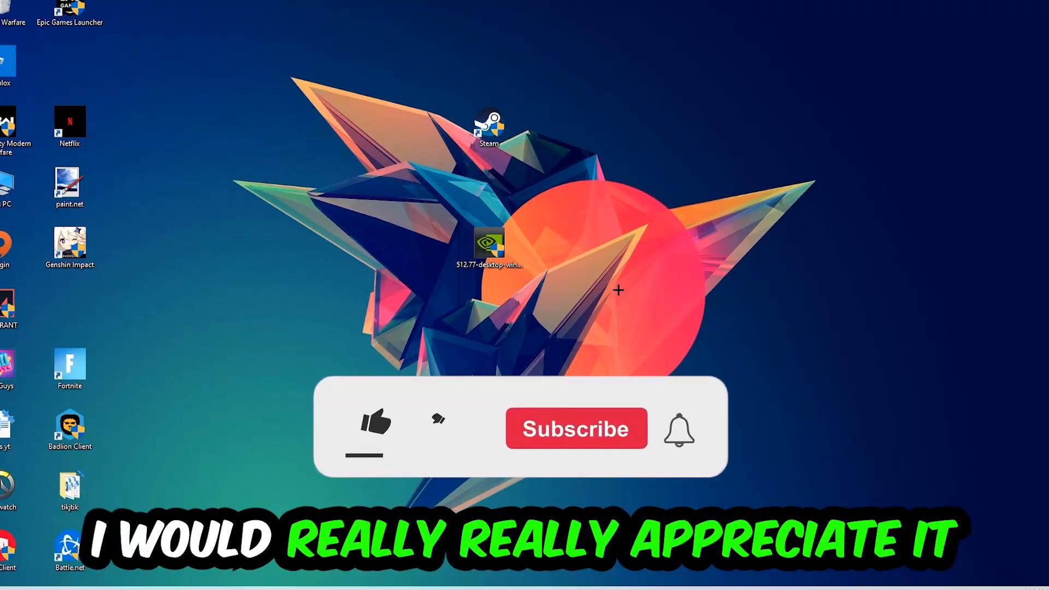
- Maximize Task Manager to review running processes, then close it to return to the desktop
left_click(374, 427)
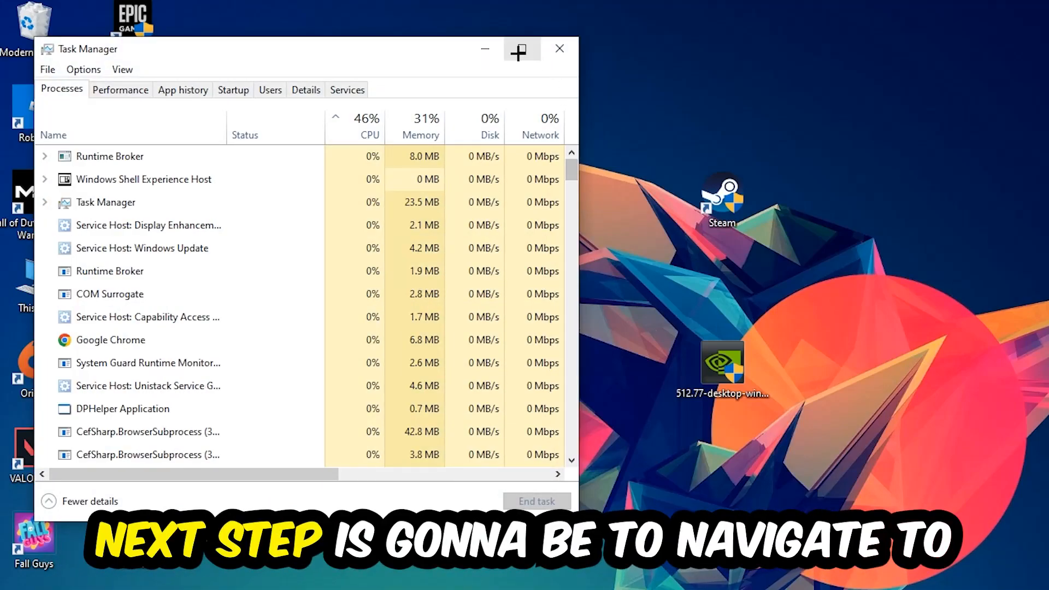
left_click(521, 49)
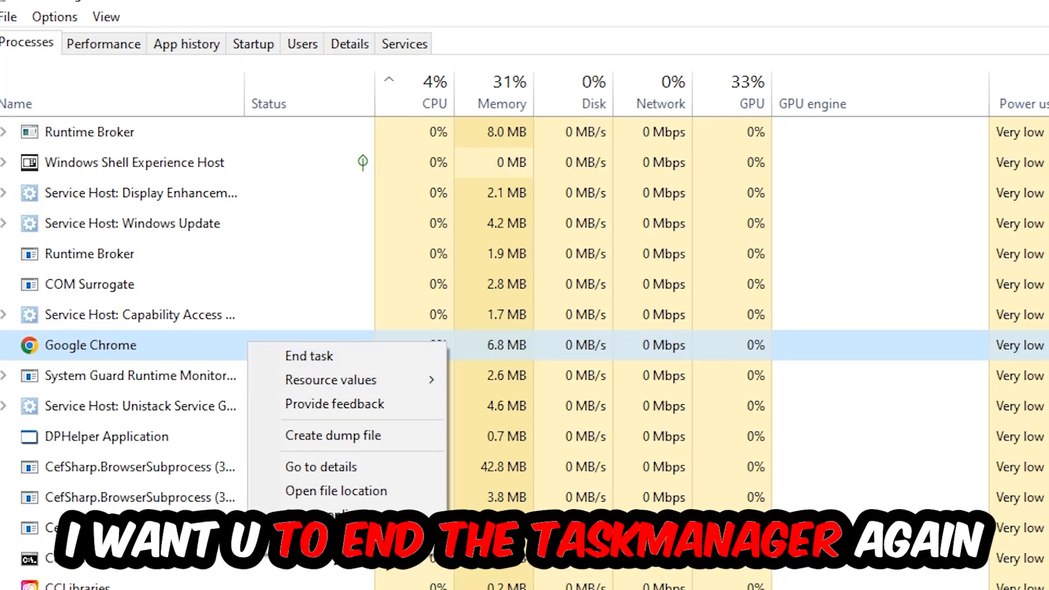
left_click(309, 356)
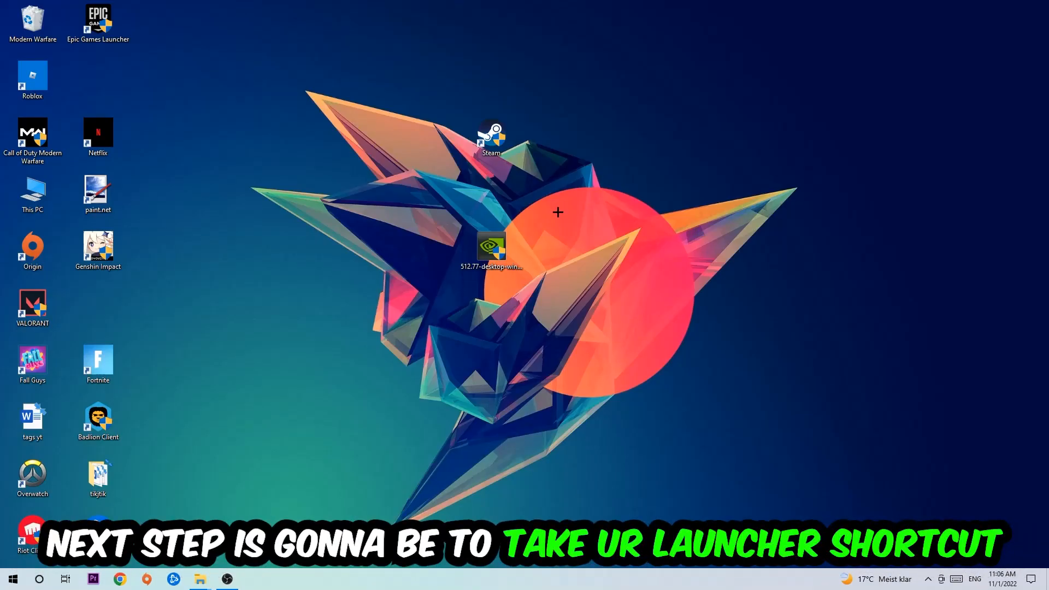
- Run the Steam desktop shortcut as administrator, repositioning the shortcut before and after
left_click_drag(491, 137, 622, 194)
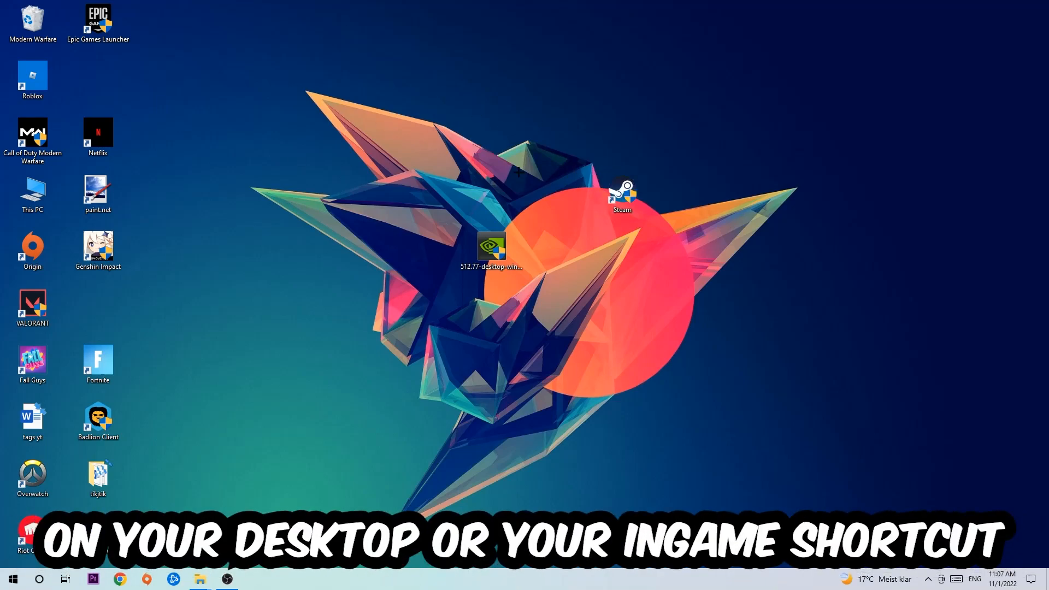
right_click(622, 197)
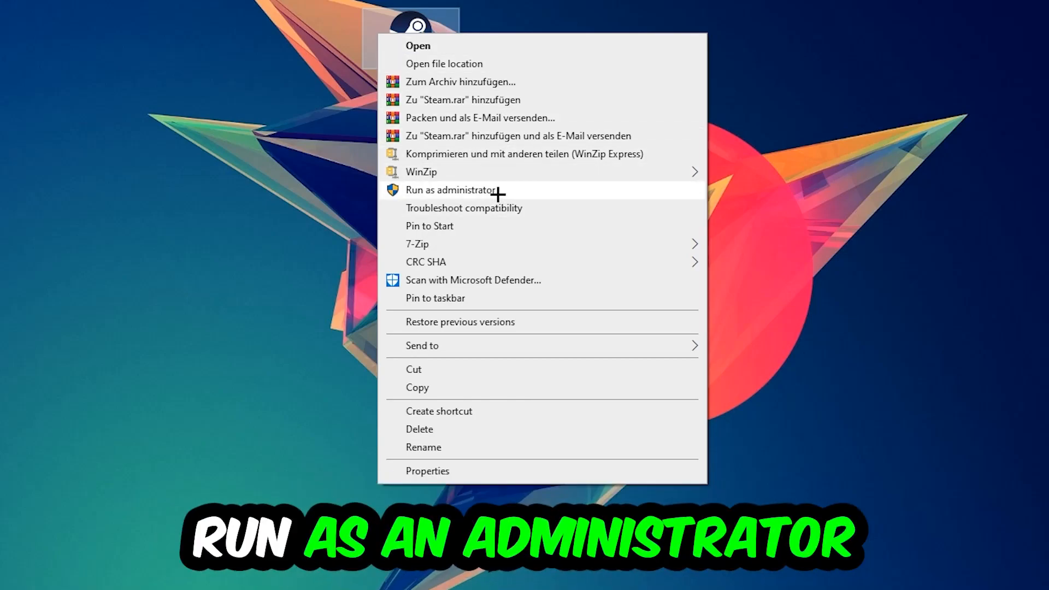
left_click(444, 191)
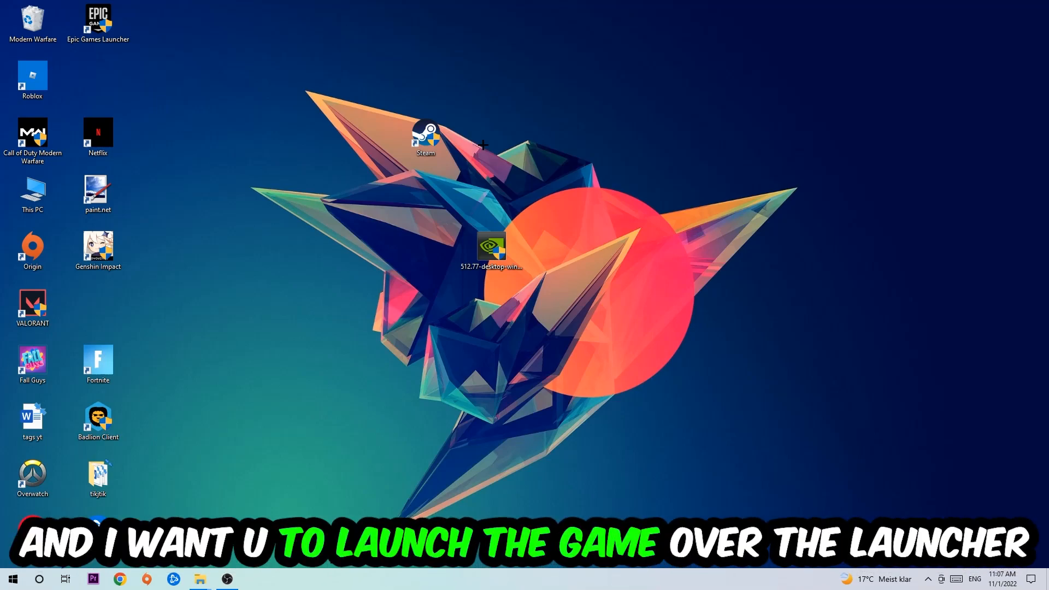
left_click_drag(425, 134, 360, 191)
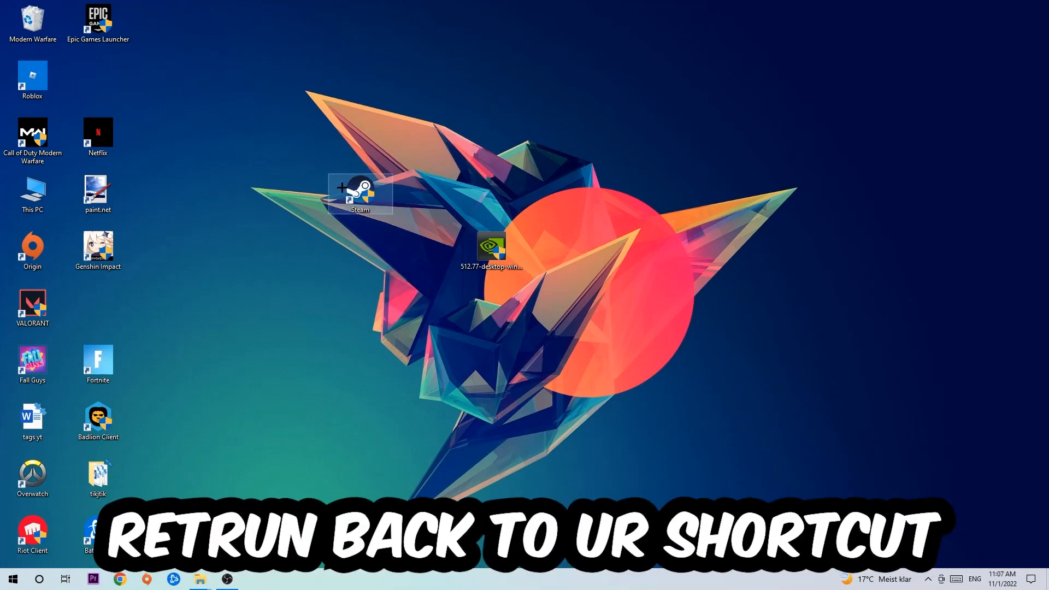
- Set Steam's shortcut properties to Windows 8 compatibility mode and Run as administrator
right_click(359, 194)
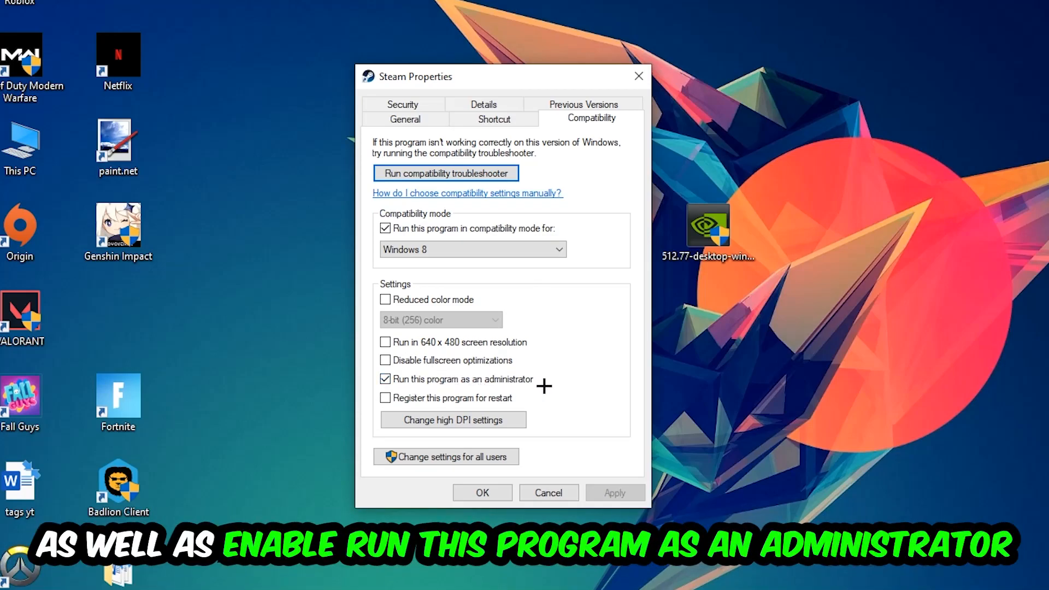
left_click(482, 493)
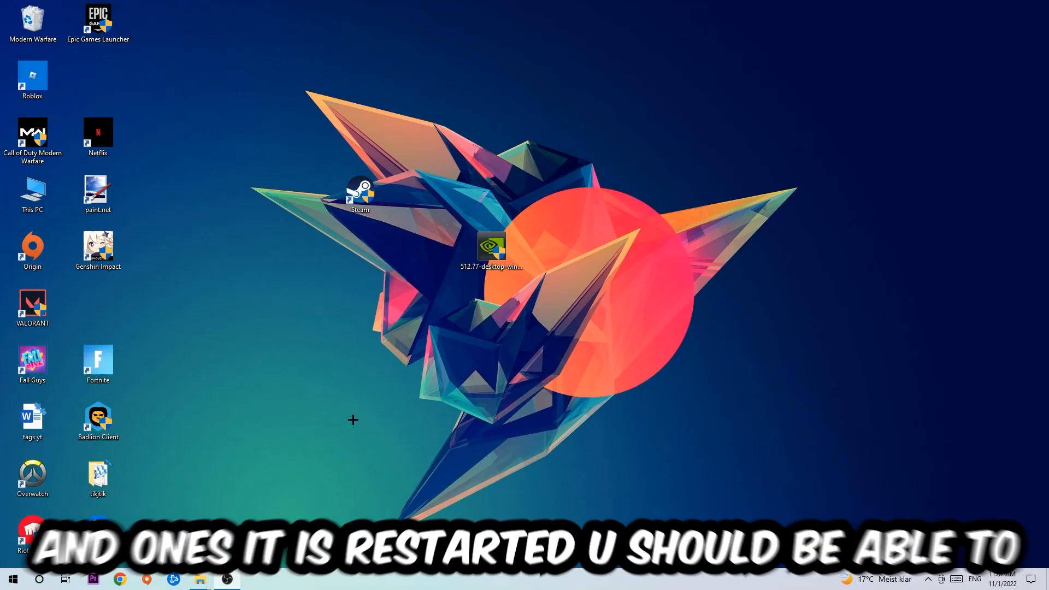
- Drag the Steam shortcut a short distance to the right on the desktop
left_click(360, 197)
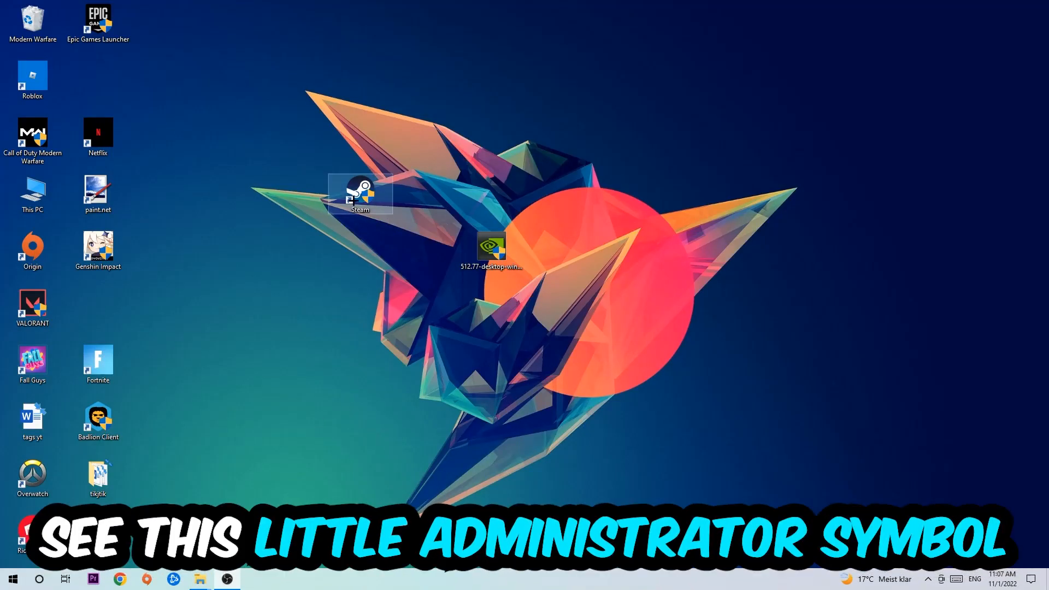
left_click_drag(360, 194, 418, 188)
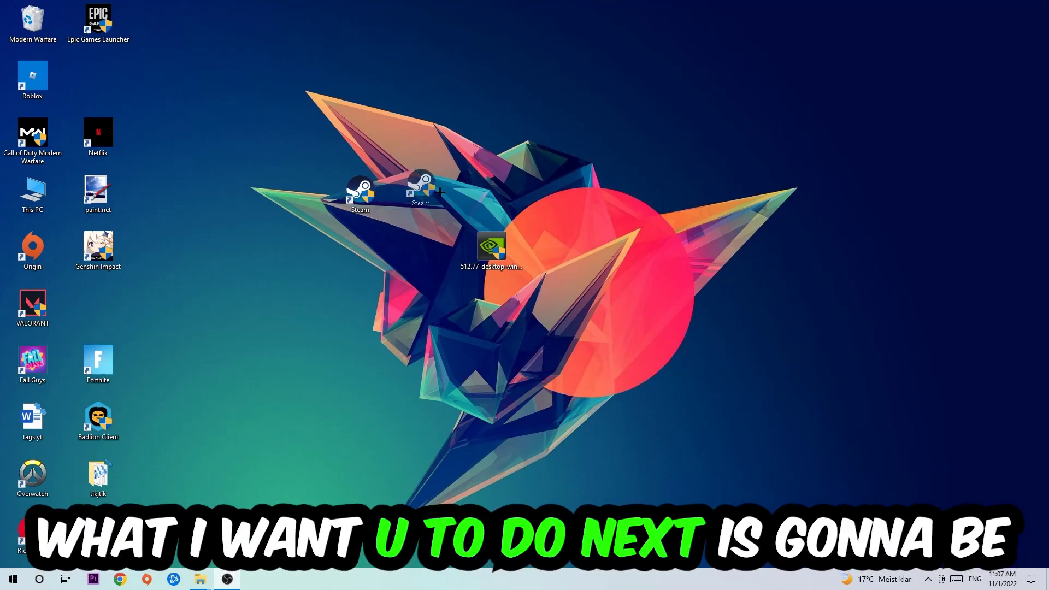